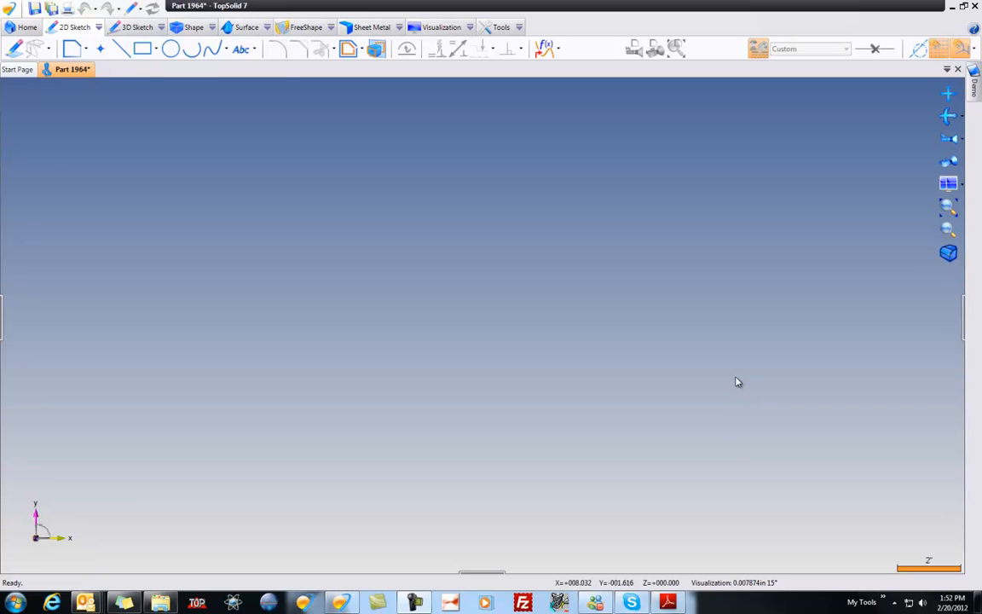
pyautogui.moveTo(179, 115)
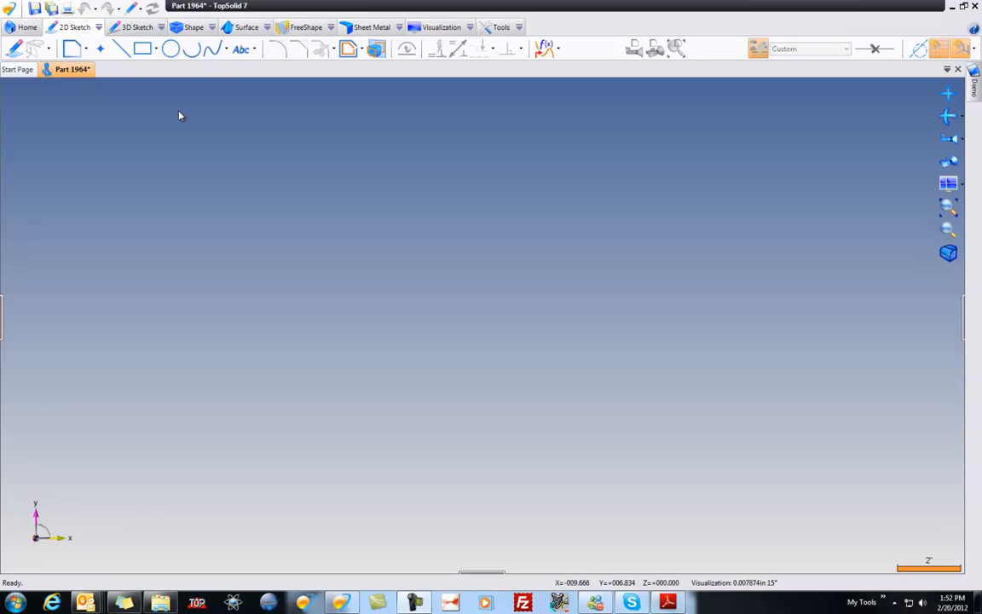
# Step: Show the Shape tools in the ribbon for the empty part
pyautogui.click(193, 27)
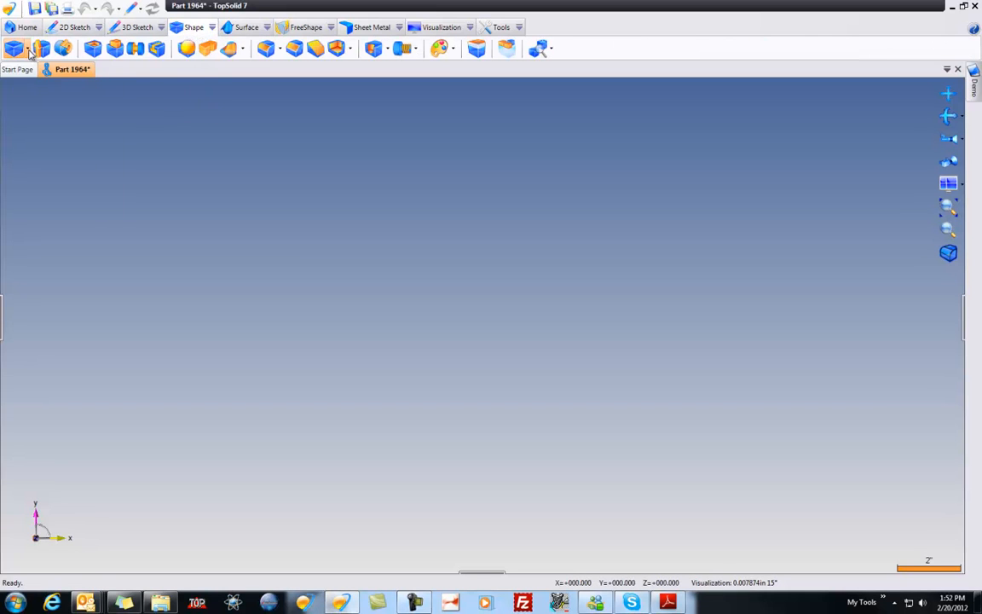
# Step: Create a cylinder and give it grey display attributes with 40% transparency
pyautogui.click(14, 48)
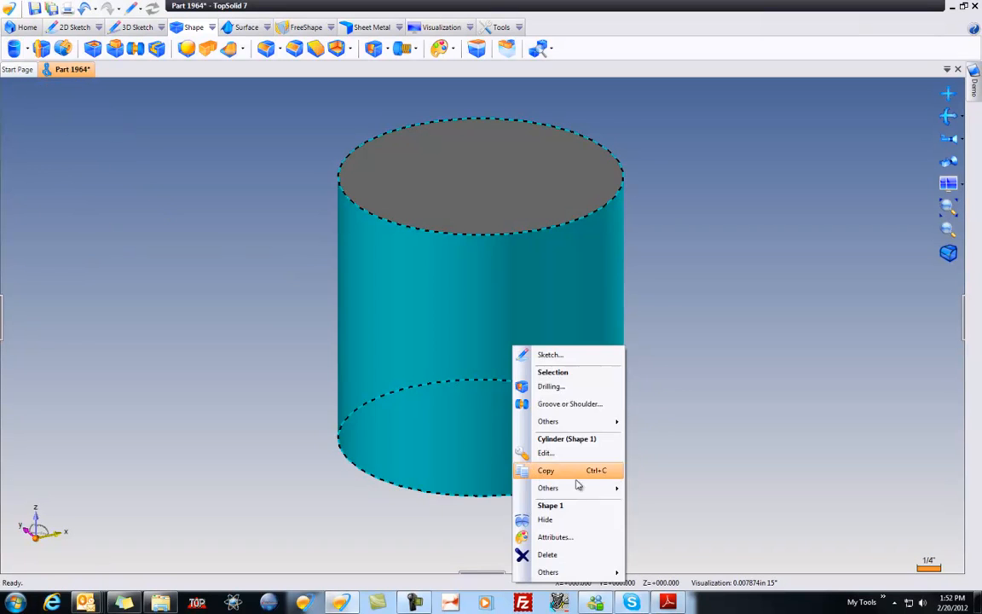
pyautogui.click(555, 536)
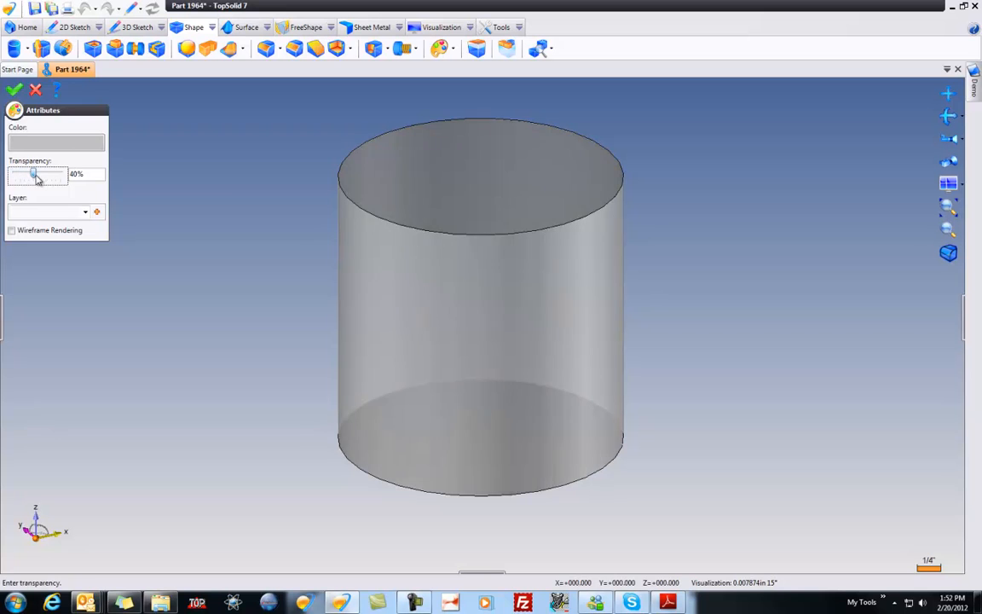
pyautogui.click(14, 90)
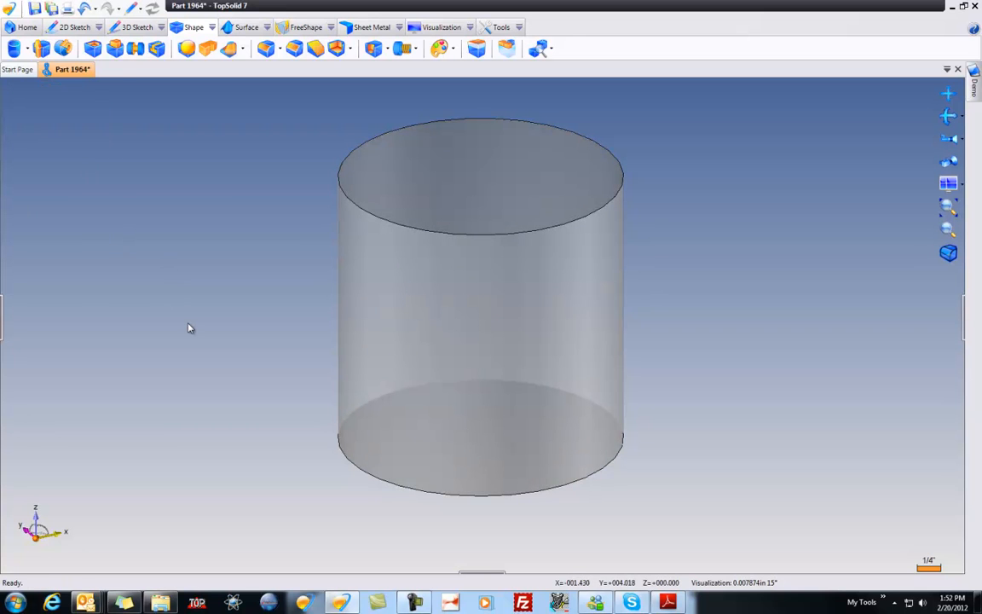
pyautogui.moveTo(207, 320)
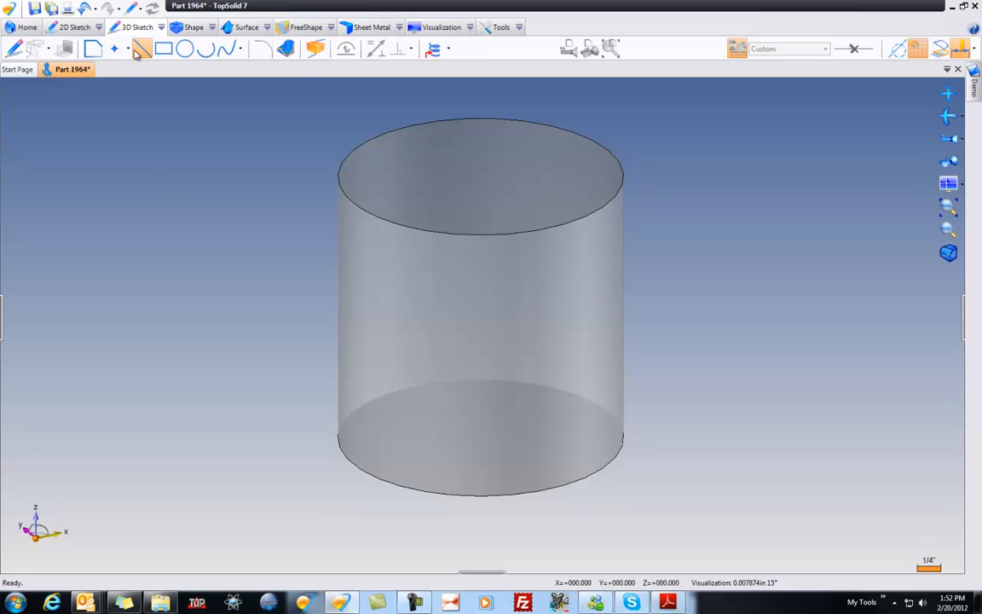
# Step: Create a 3D sketch point with Point on Shape on the cylinder's side face
pyautogui.click(126, 48)
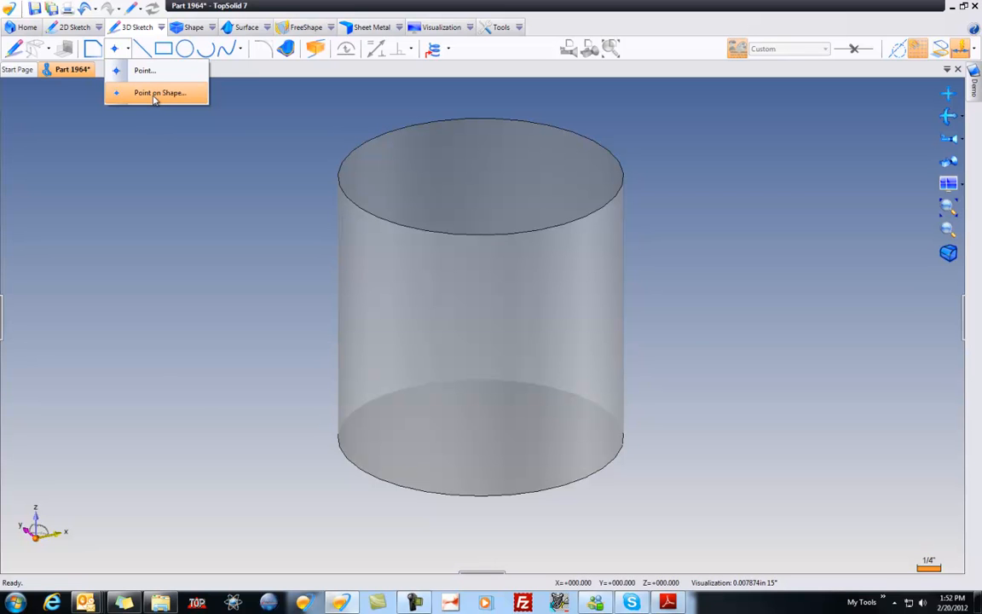
pyautogui.click(159, 93)
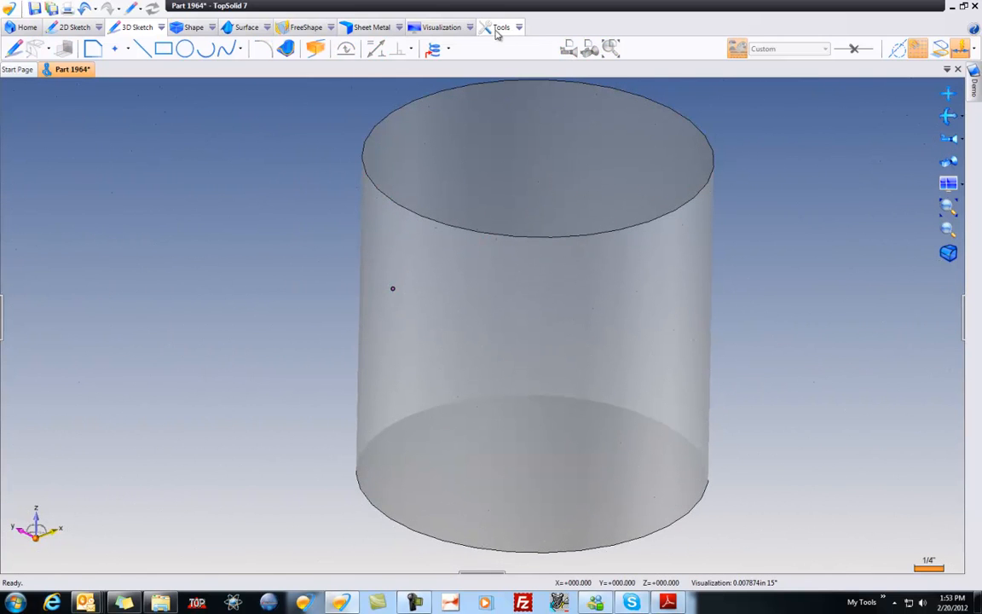
# Step: Start an axis by 2 points from the face point, using a projected second point
pyautogui.click(501, 26)
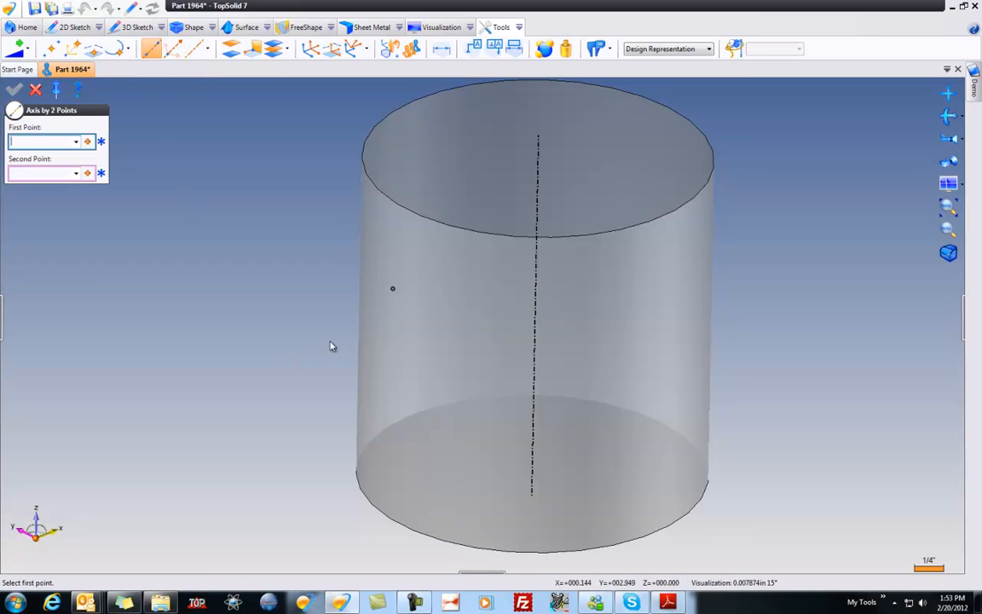
pyautogui.click(392, 288)
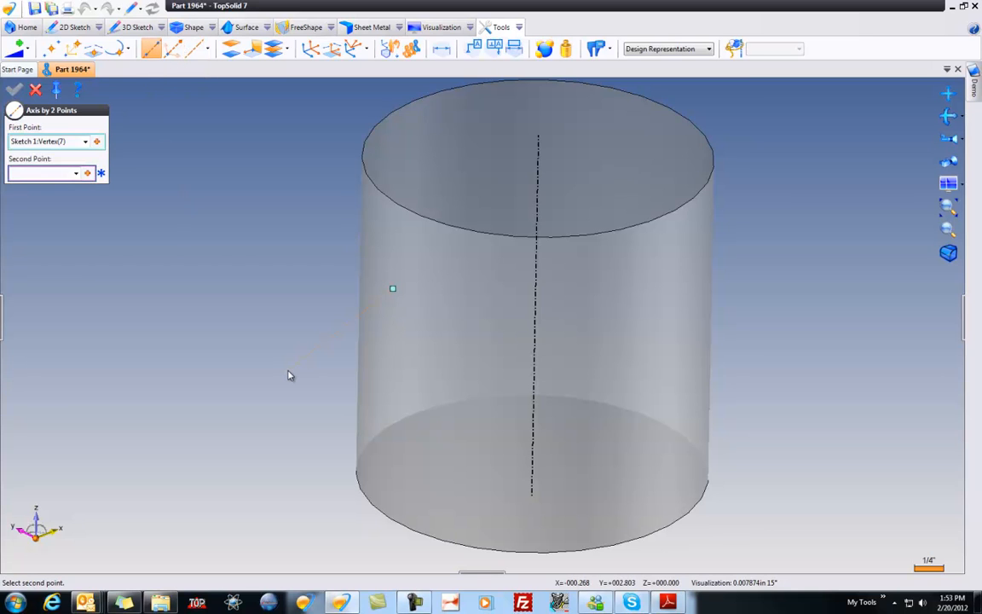
pyautogui.click(87, 173)
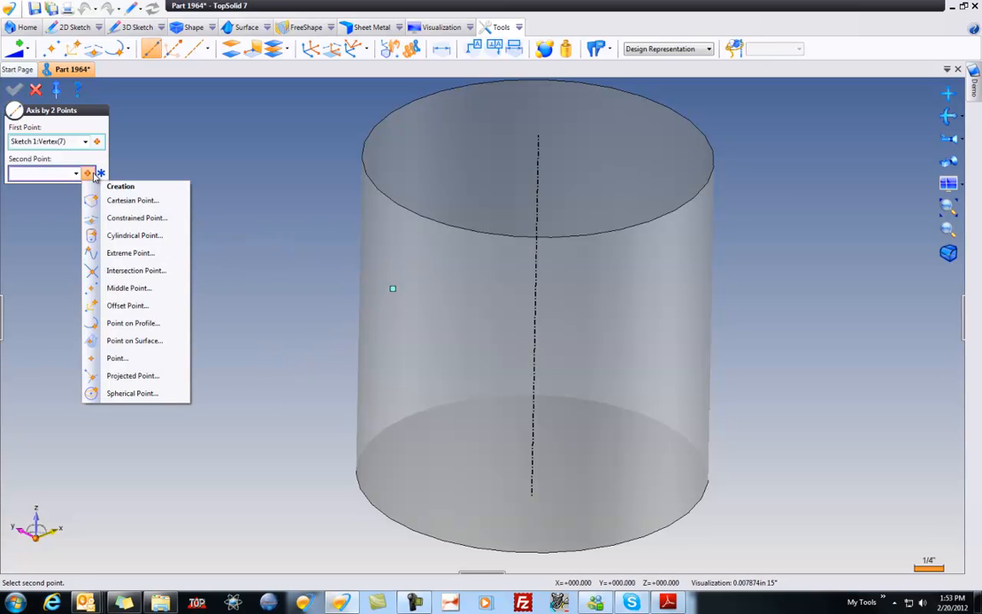
pyautogui.click(132, 375)
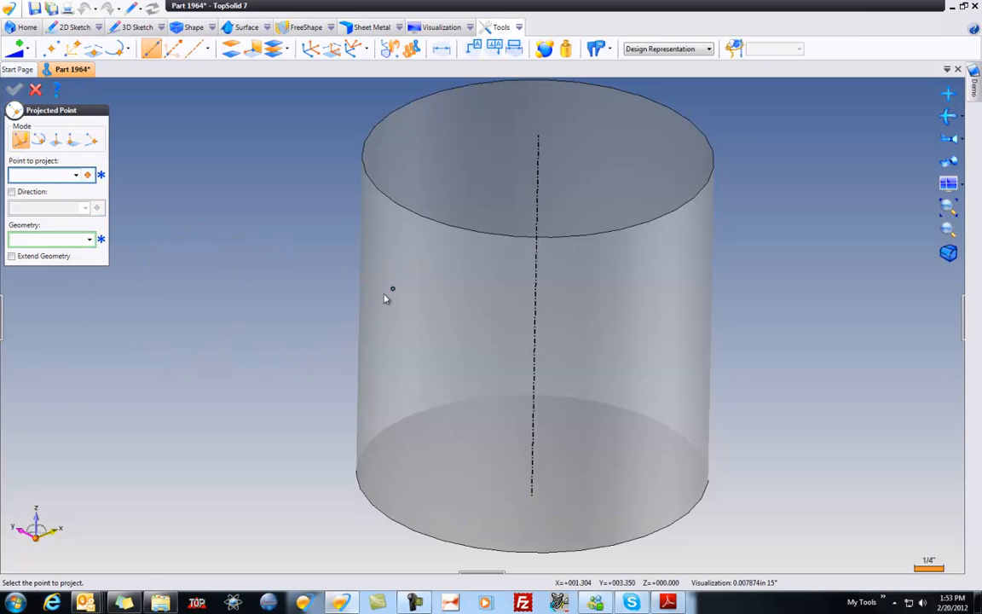
# Step: Project the face point onto the central axis to finish the perpendicular axis
pyautogui.click(393, 288)
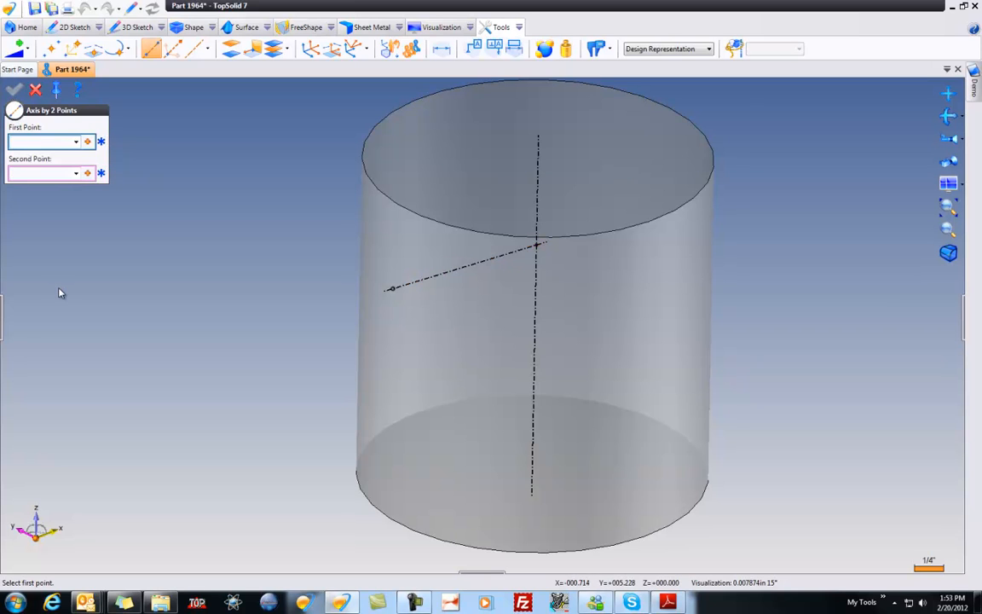
pyautogui.moveTo(54, 285)
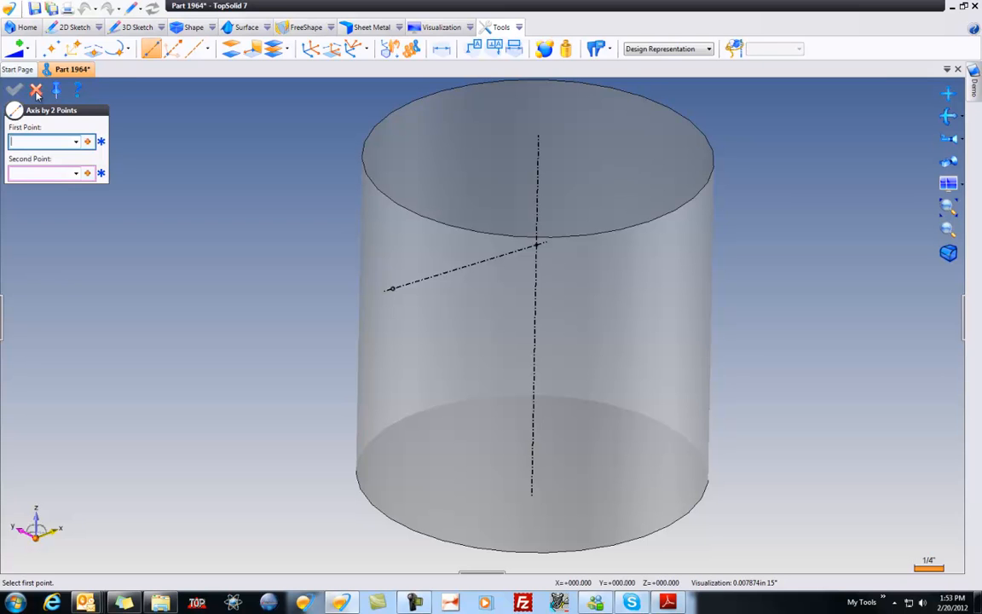
pyautogui.click(36, 91)
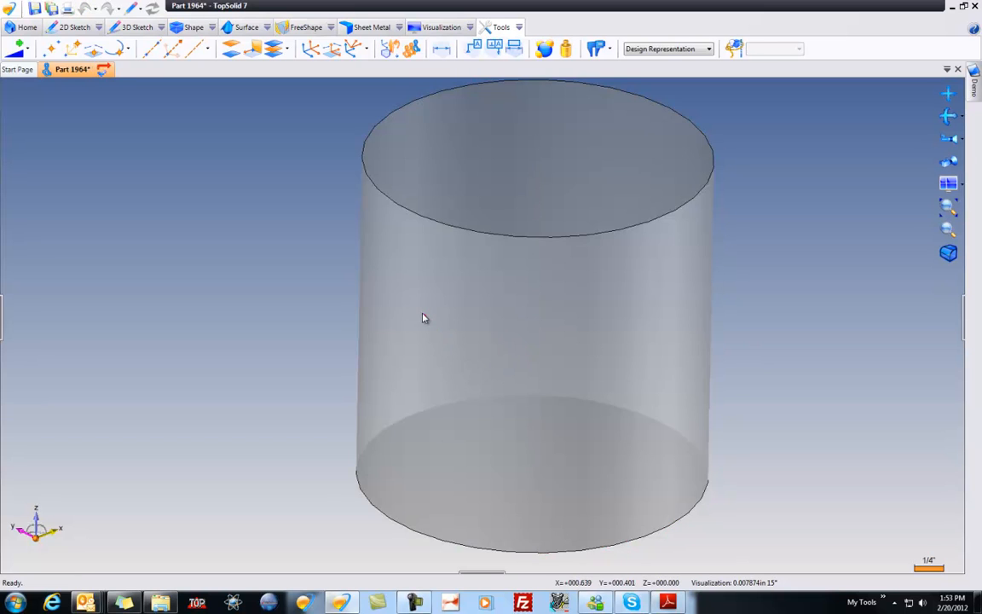
pyautogui.click(424, 318)
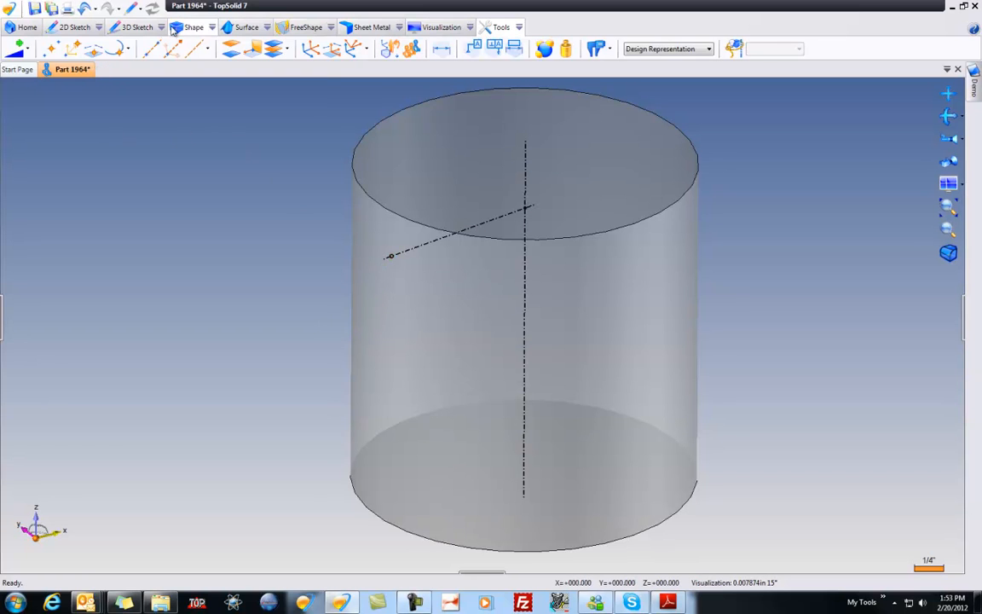
# Step: Create a 1 in diameter sphere centred on the face point
pyautogui.click(16, 47)
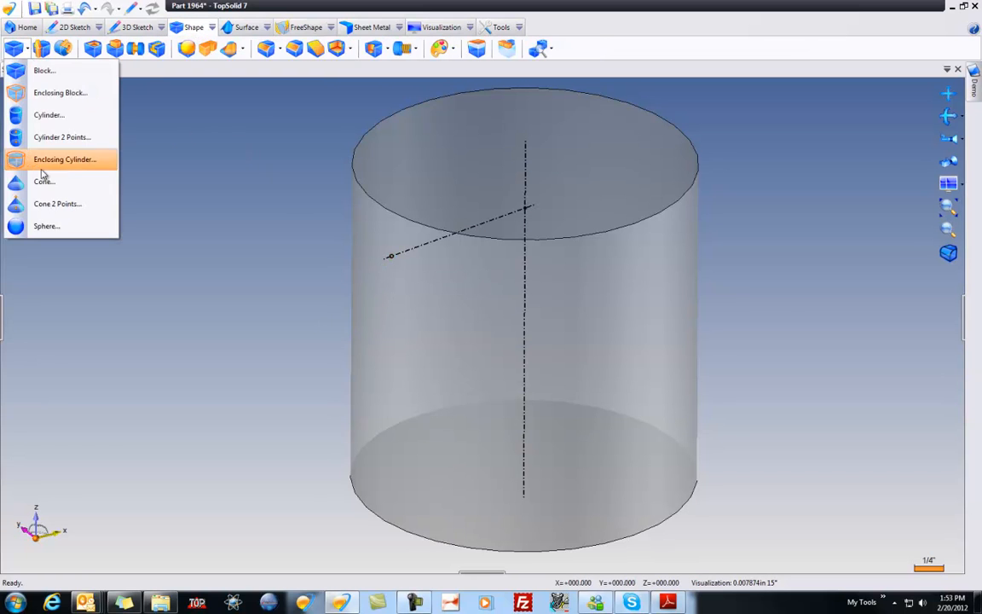
pyautogui.click(46, 226)
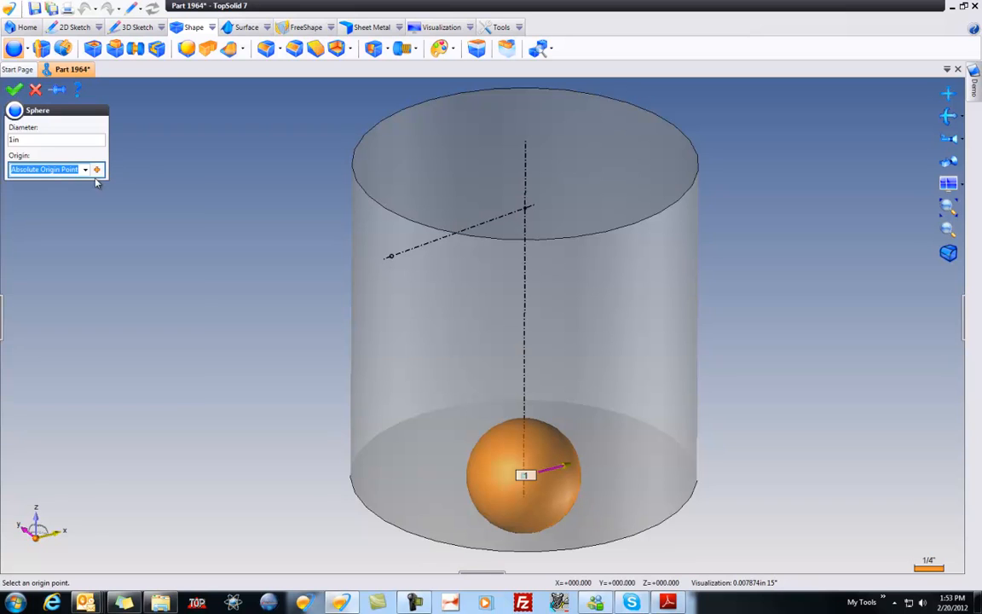
pyautogui.click(96, 169)
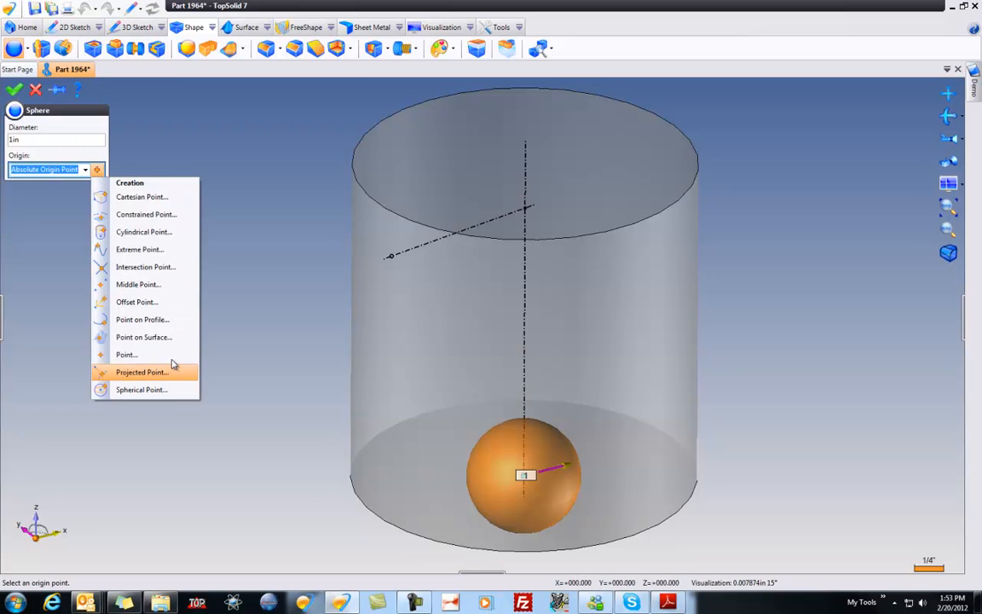
pyautogui.click(136, 302)
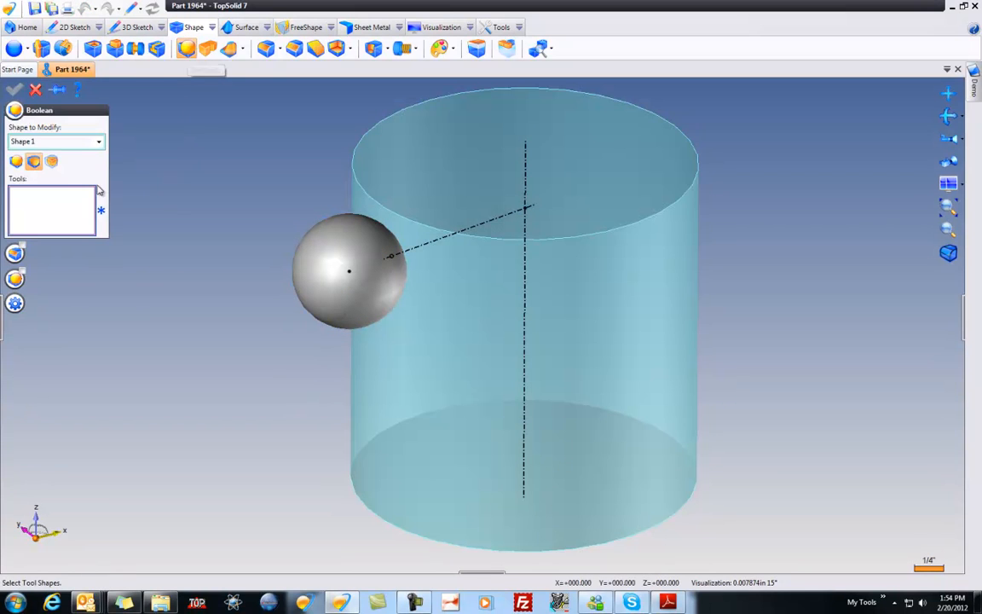
# Step: Subtract the sphere from Shape 1, leaving a dimple in the cylinder face
pyautogui.click(349, 272)
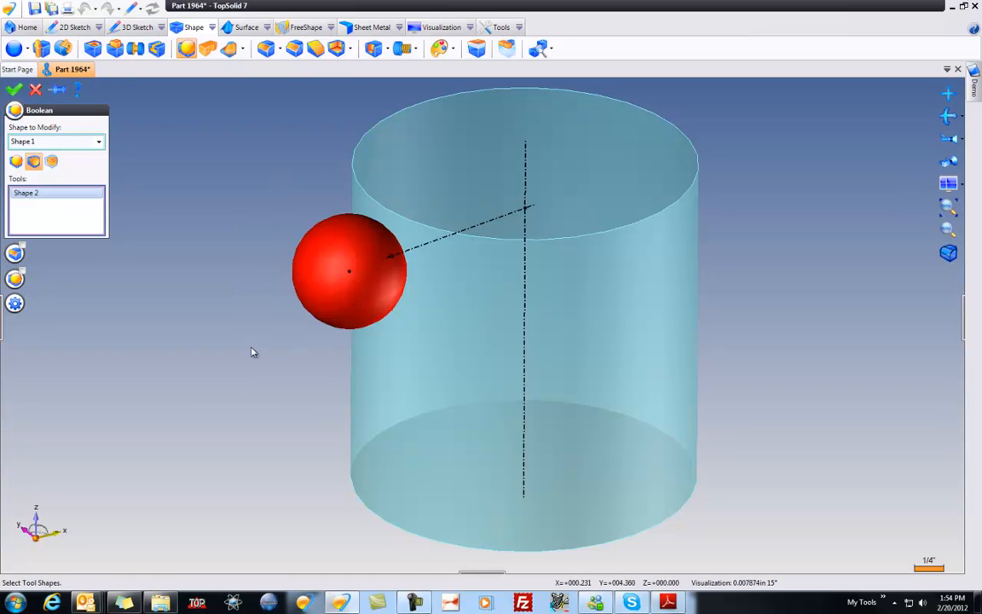
pyautogui.click(14, 89)
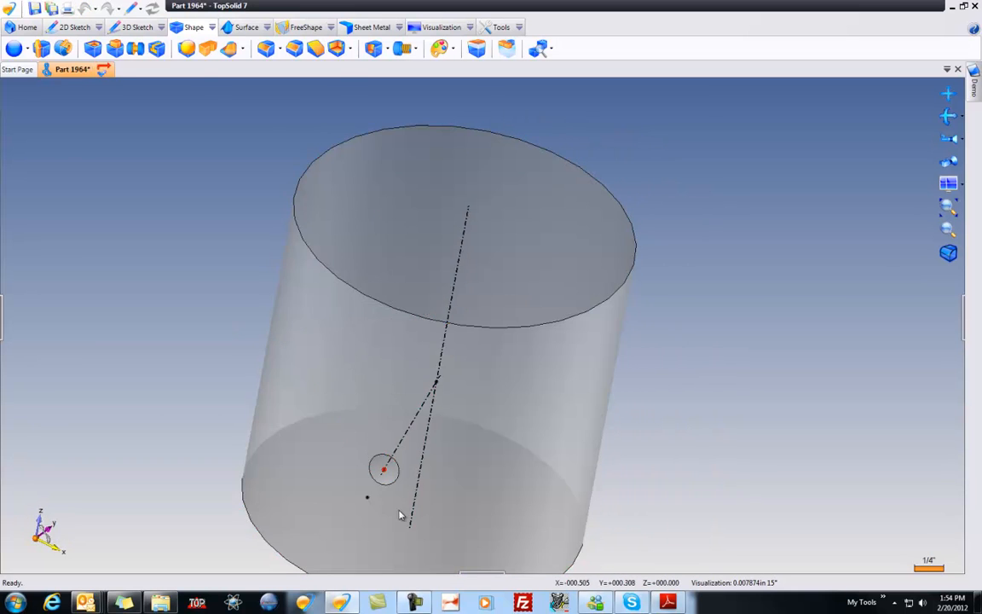
pyautogui.click(383, 469)
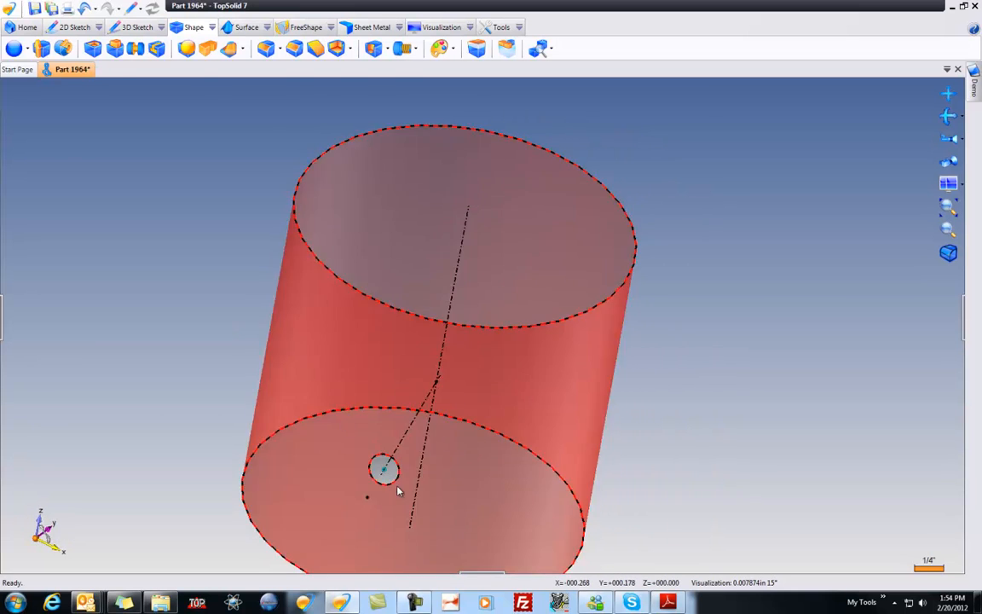